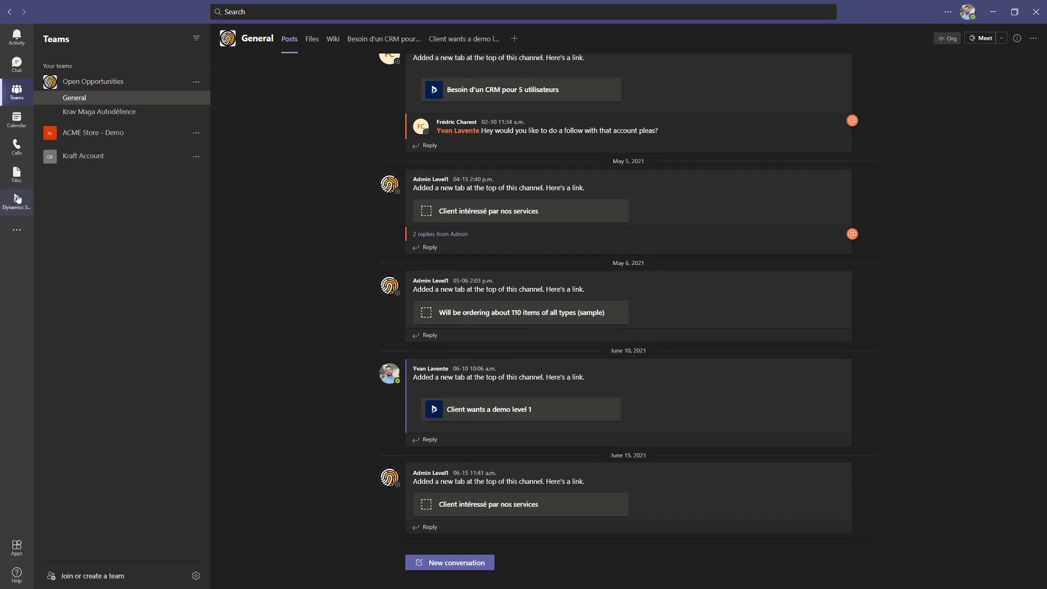
Launch the Dynamics 365 app from the Teams app bar to show the Morning Coffee Dashboard
{"action": "left_click", "coordinate": [16, 200]}
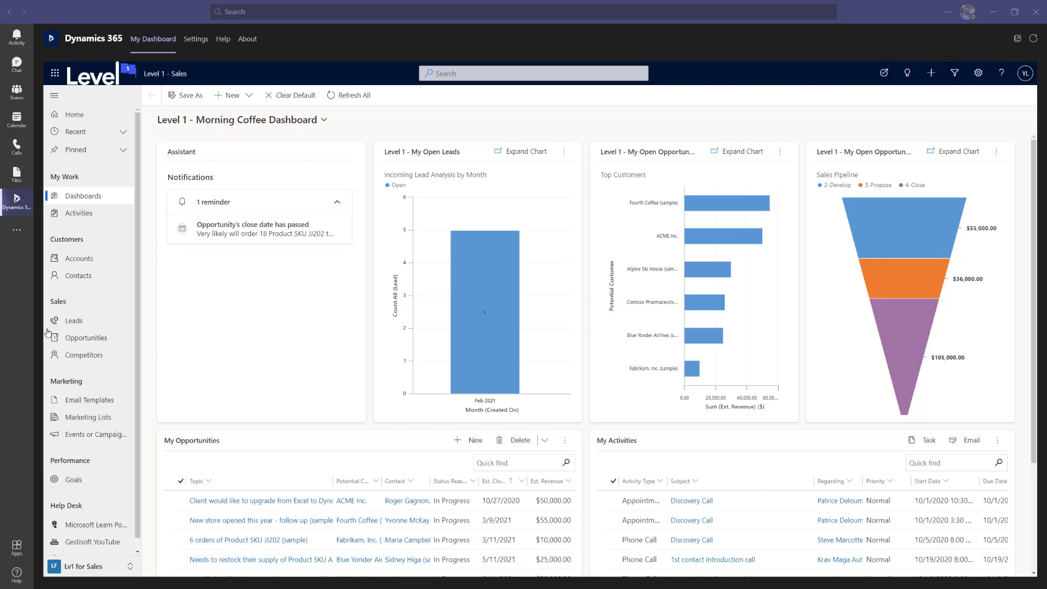
Expand the Assistant's overdue close-date reminder and open that opportunity
{"action": "left_click", "coordinate": [259, 228]}
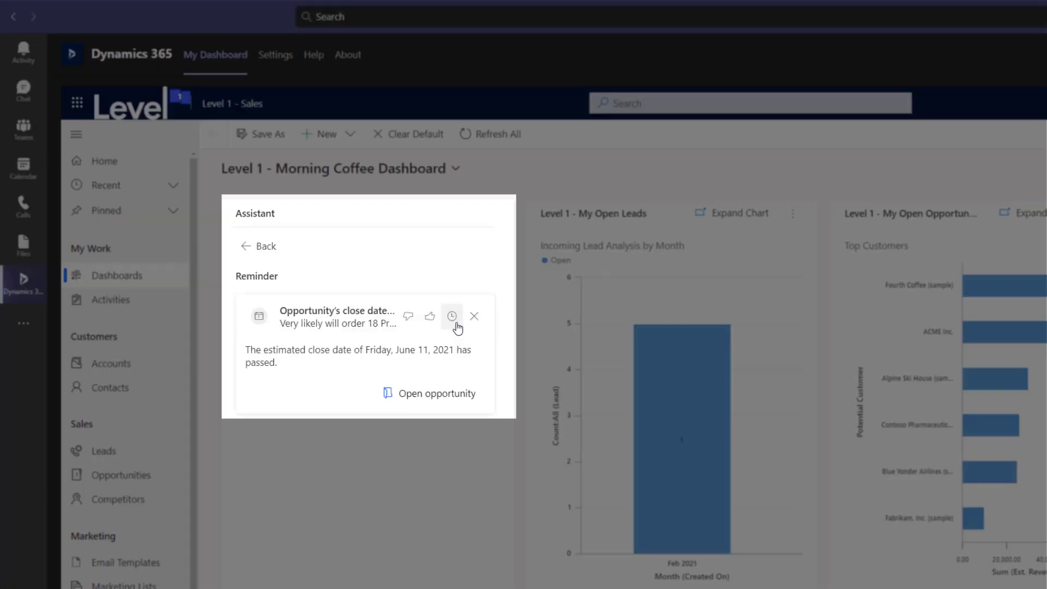
{"action": "mouse_move", "coordinate": [429, 393]}
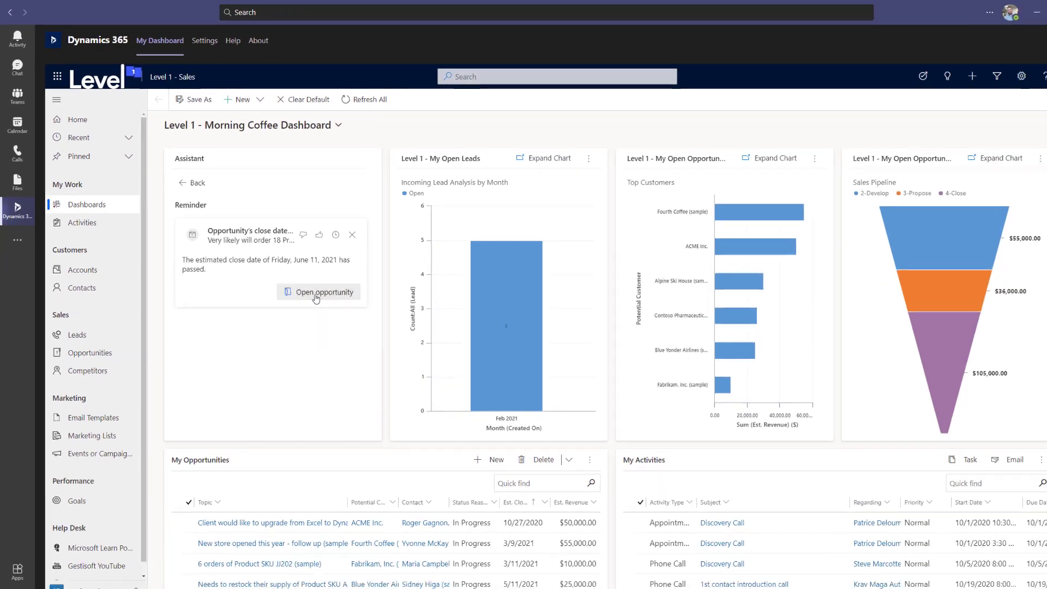
{"action": "left_click", "coordinate": [325, 292]}
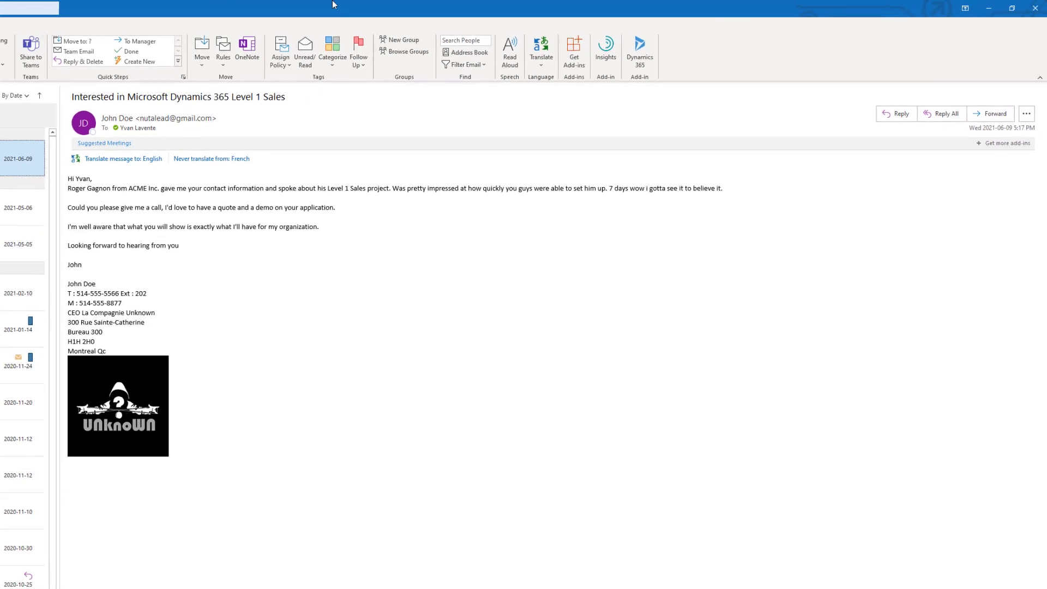
Quick-create a John Doe lead with the Outlook Dynamics 365 add-in, then view it in Dynamics 365
{"action": "left_click", "coordinate": [639, 53]}
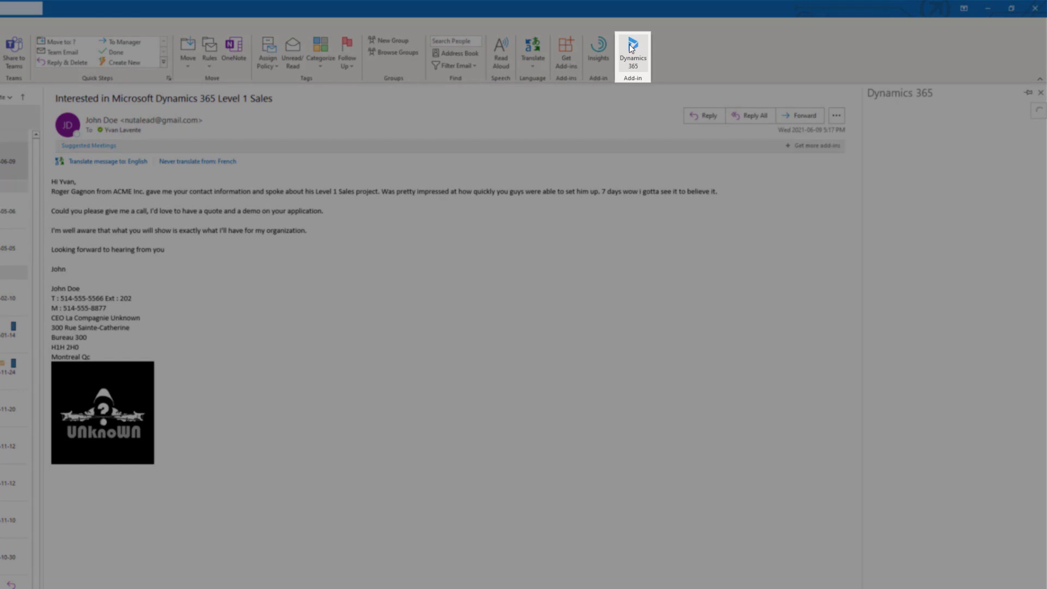
{"action": "left_click", "coordinate": [631, 55]}
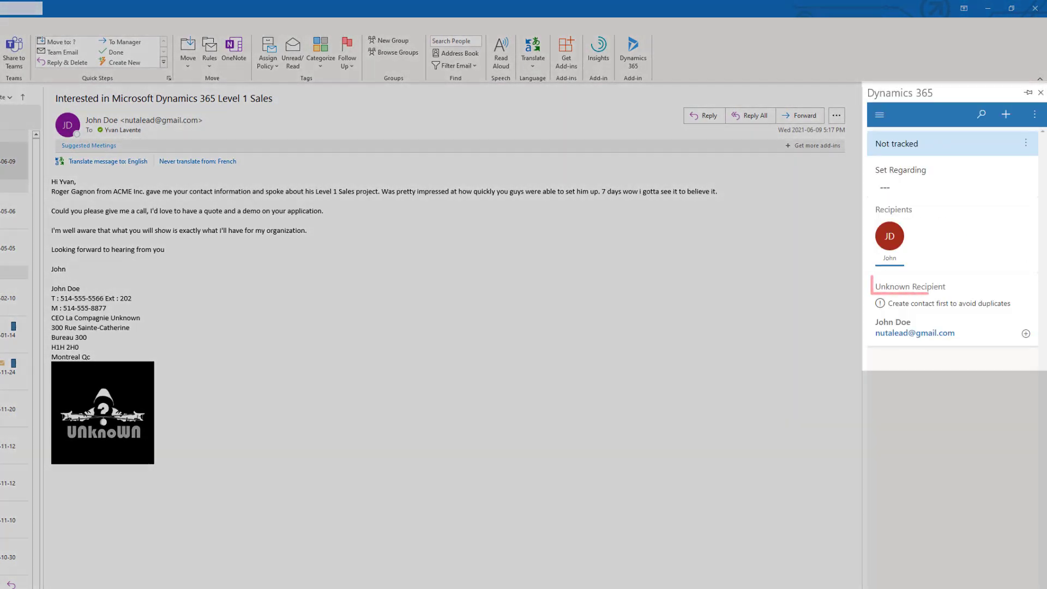
{"action": "left_click", "coordinate": [910, 286]}
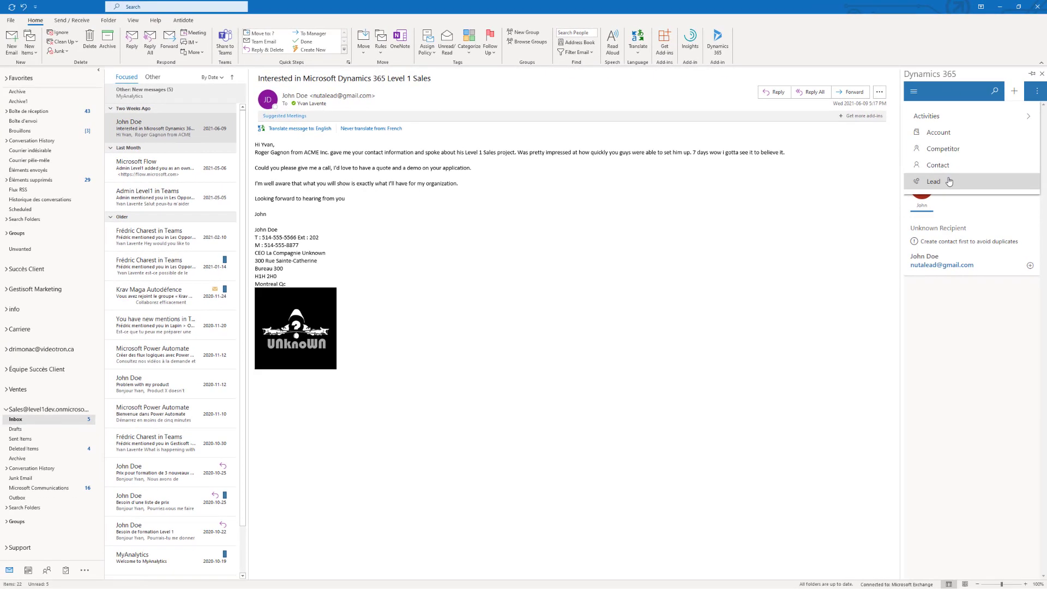
{"action": "left_click", "coordinate": [933, 181]}
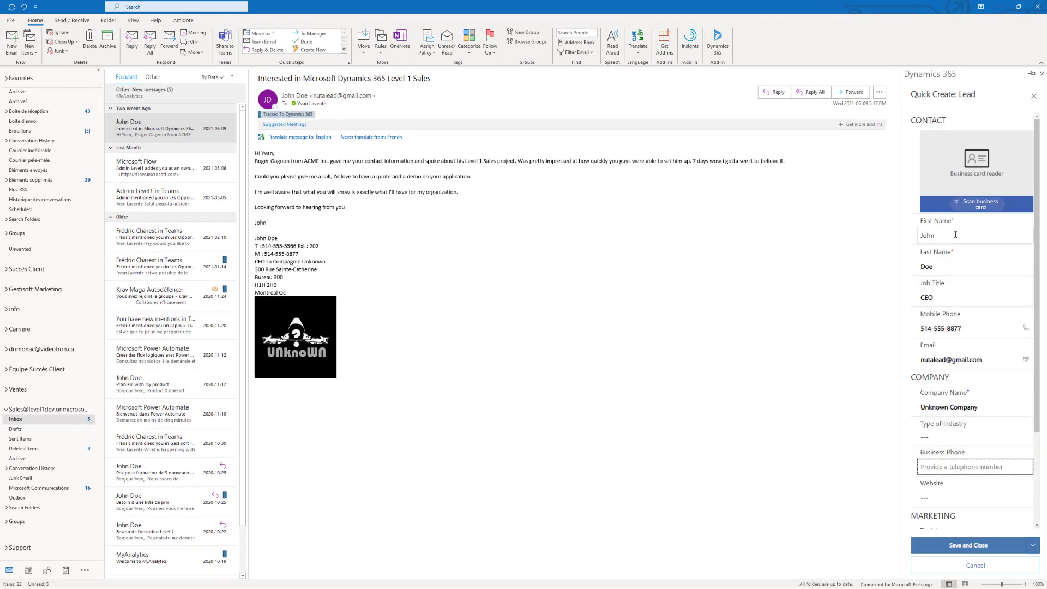
{"action": "scroll", "scroll_direction": "down", "scroll_amount": 3}
{"action": "type", "text": "514-555-5566"}
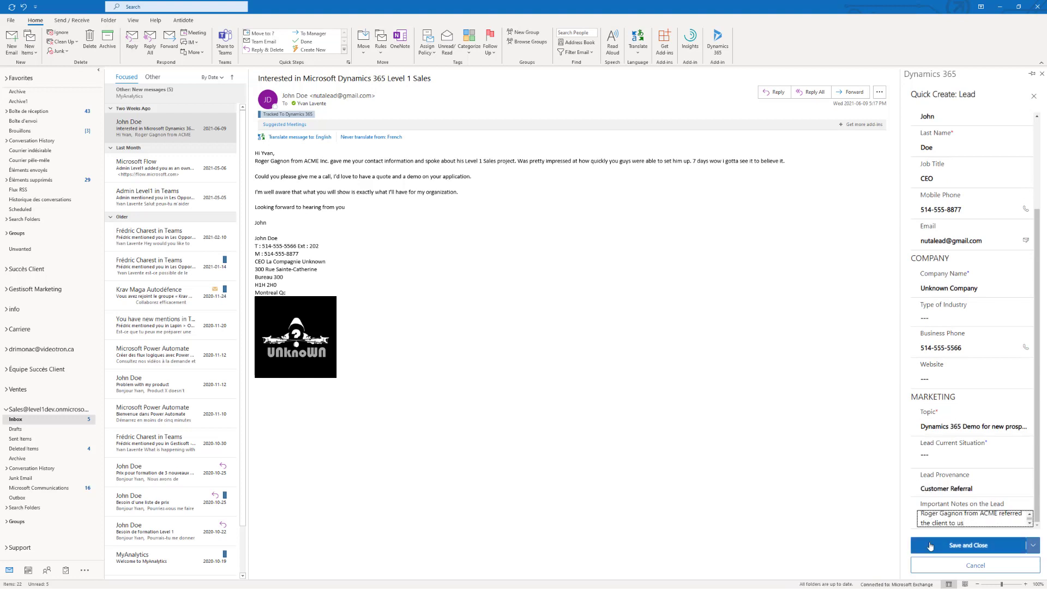
{"action": "left_click", "coordinate": [974, 544]}
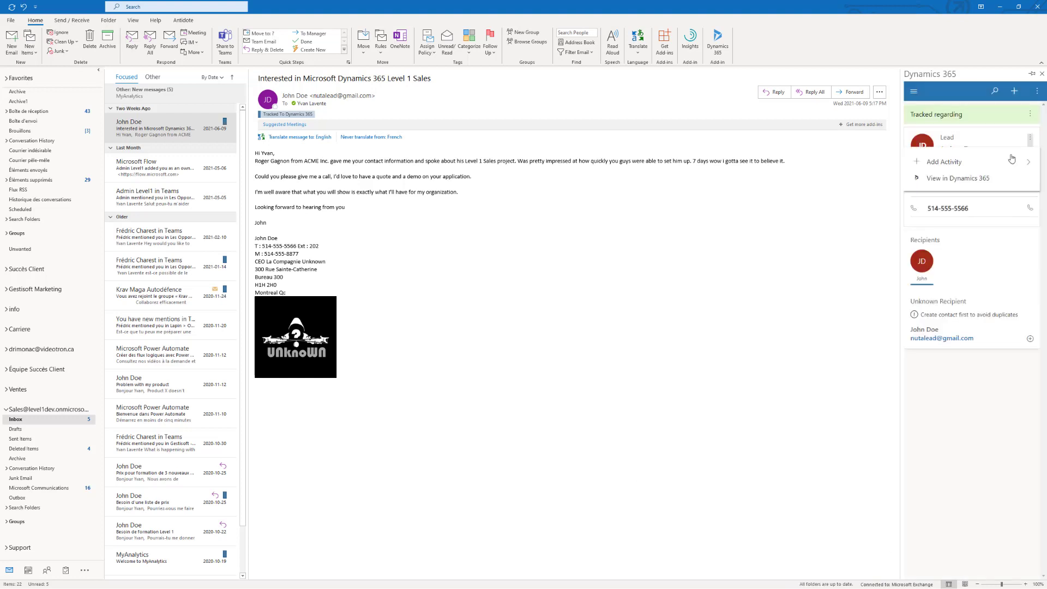
{"action": "left_click", "coordinate": [959, 179]}
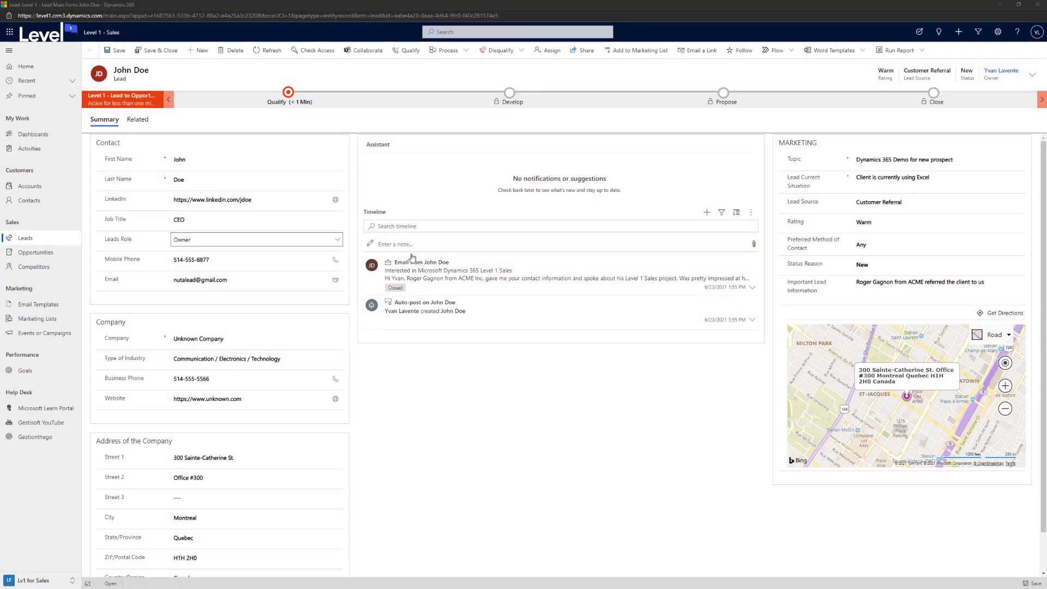
Send a reply to John Doe's timeline email offering a Dynamics 365 demo tomorrow at 1pm
{"action": "left_click", "coordinate": [751, 286]}
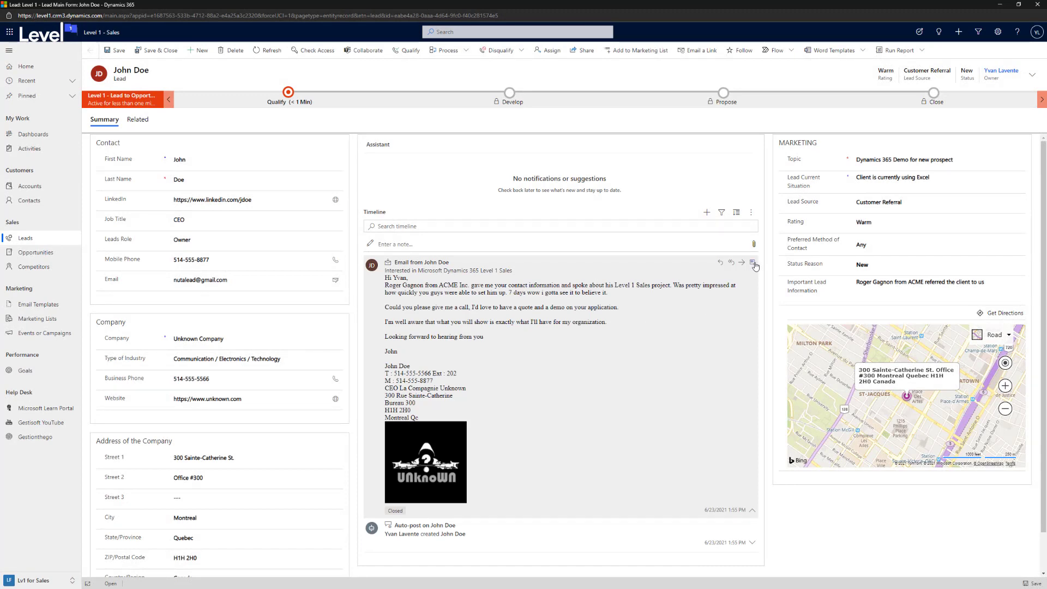
{"action": "left_click", "coordinate": [752, 262]}
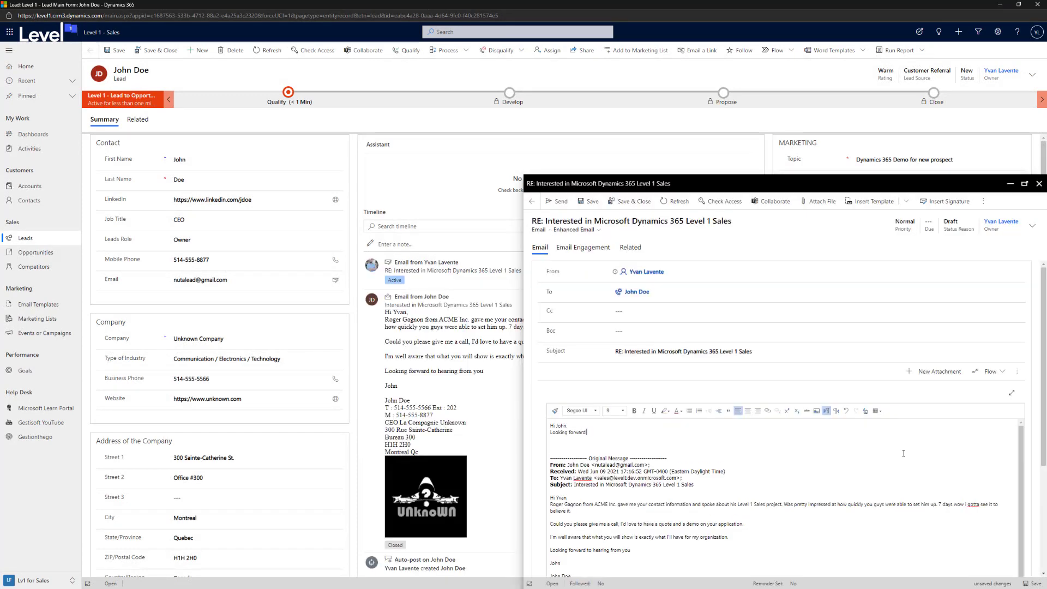
{"action": "mouse_move", "coordinate": [560, 201]}
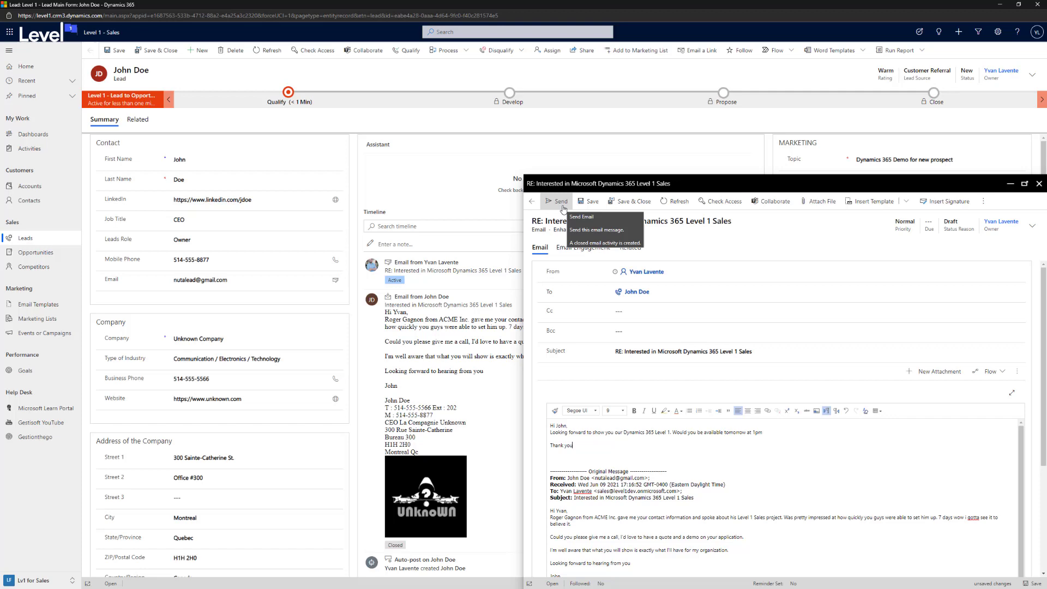
{"action": "left_click", "coordinate": [558, 201]}
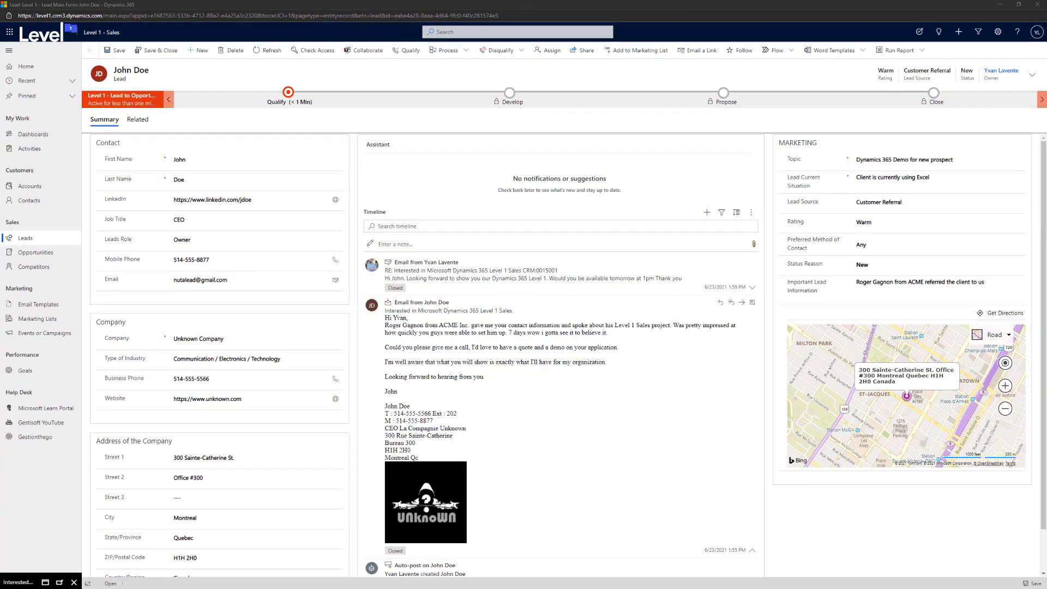
{"action": "mouse_move", "coordinate": [404, 58]}
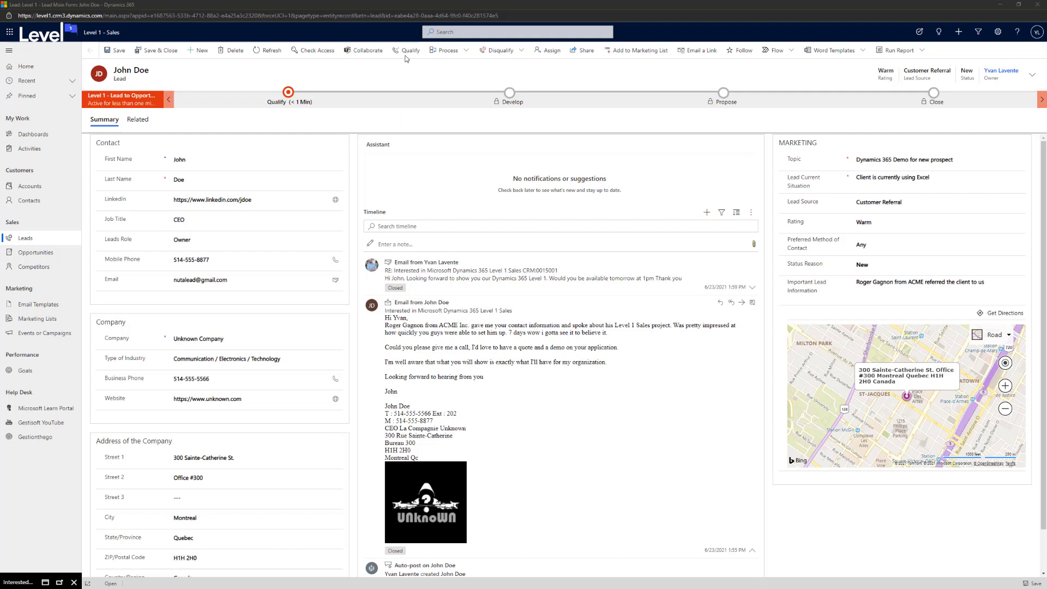
Qualify John Doe's lead with Opportunity set to Yes, producing a demo opportunity at Develop
{"action": "left_click", "coordinate": [405, 50]}
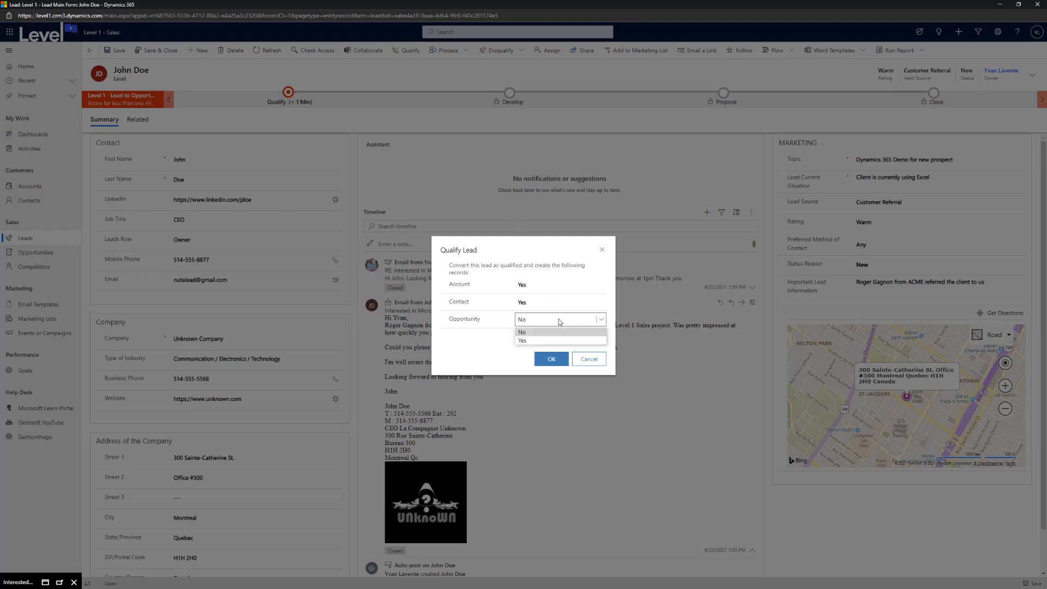
{"action": "left_click", "coordinate": [523, 340]}
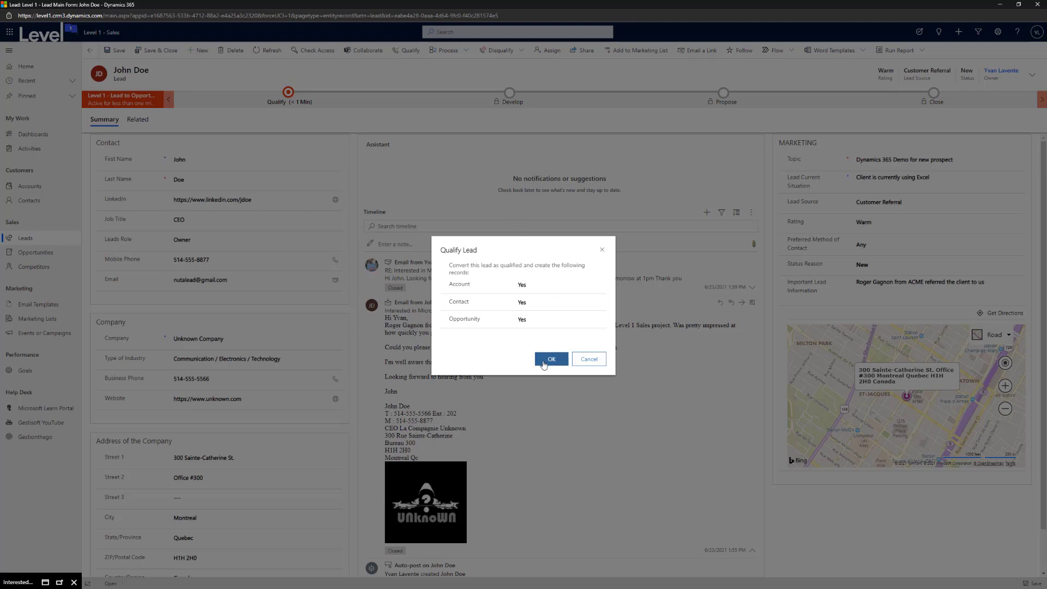
{"action": "left_click", "coordinate": [550, 359]}
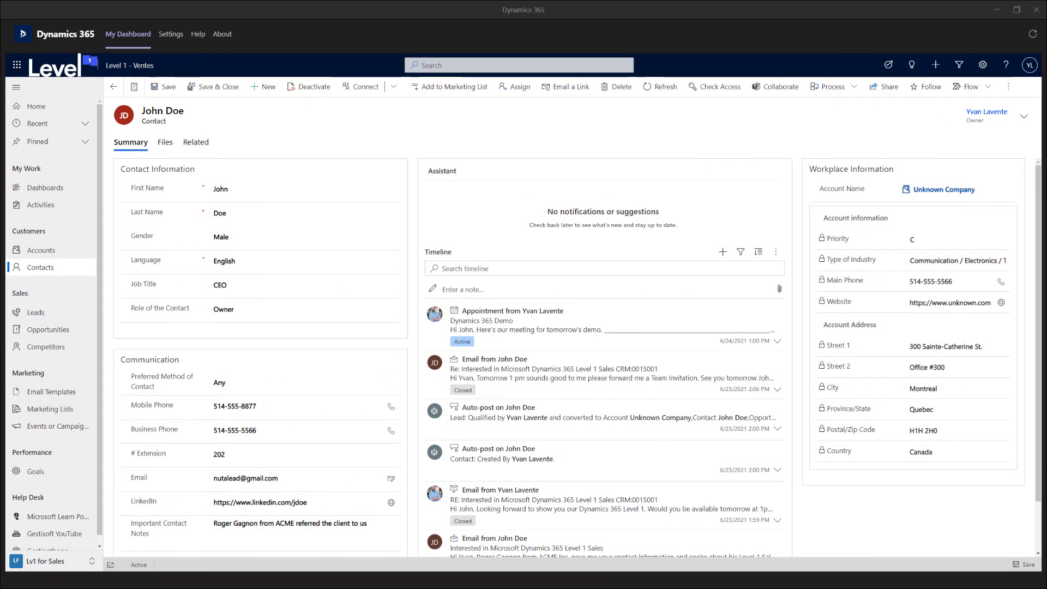
{"action": "left_click", "coordinate": [942, 189]}
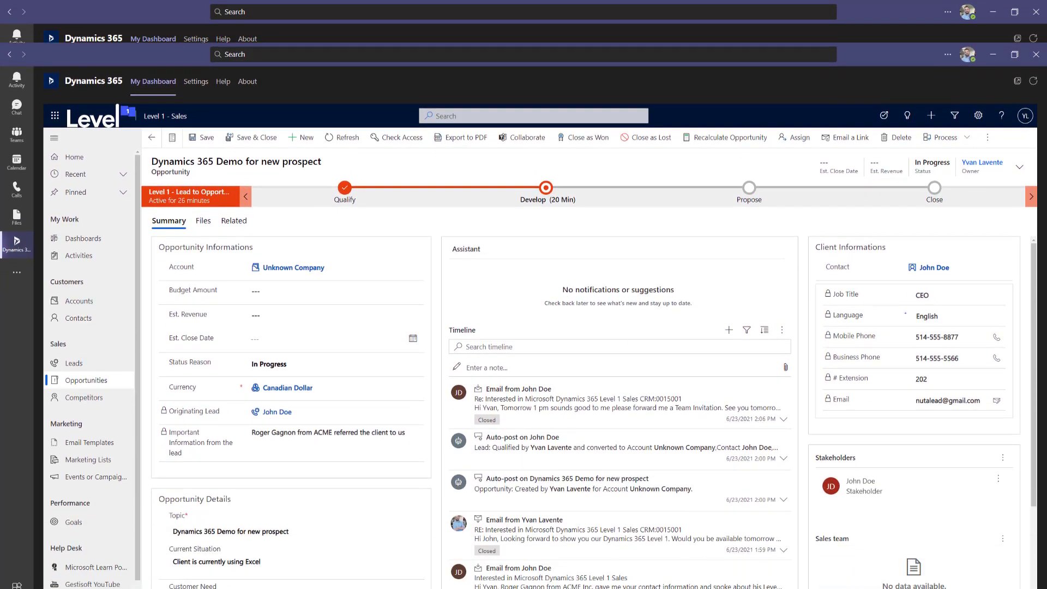
Open the new prospect opportunity from the dashboard's sales pipeline
{"action": "left_click", "coordinate": [918, 146]}
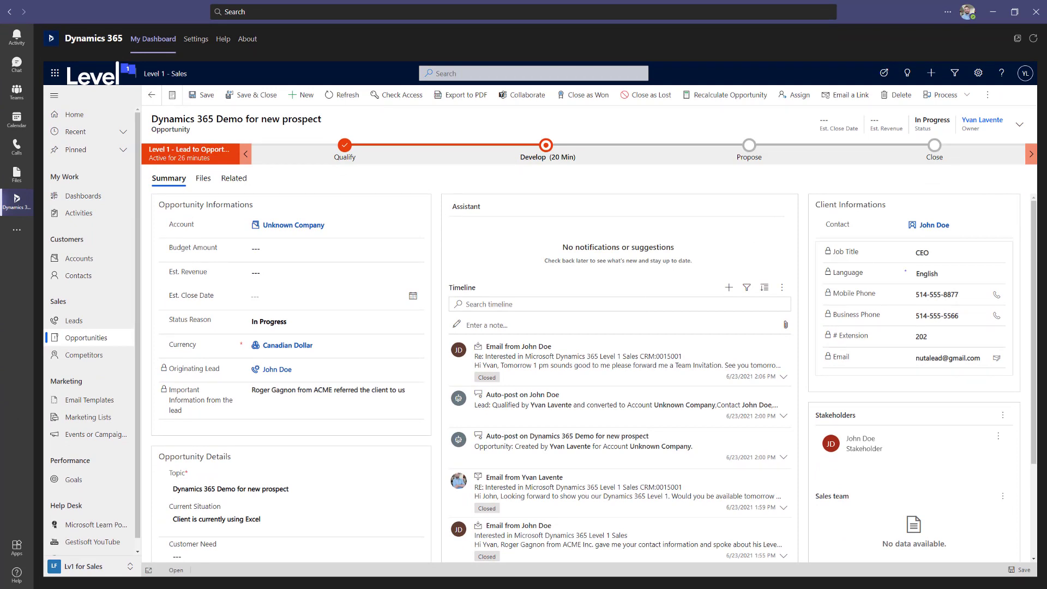
{"action": "left_click", "coordinate": [82, 196]}
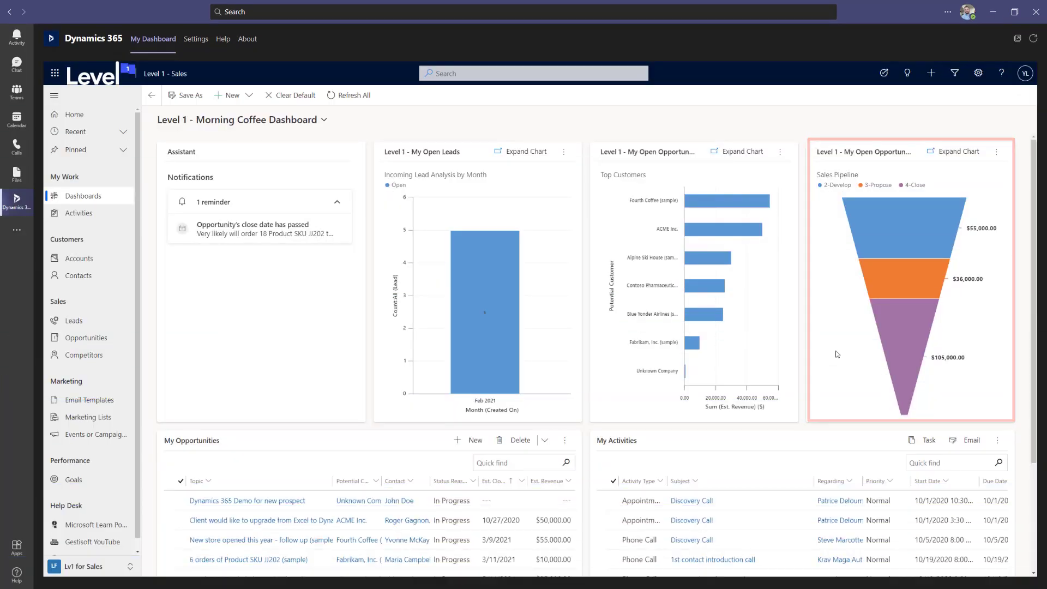
{"action": "left_click", "coordinate": [247, 500]}
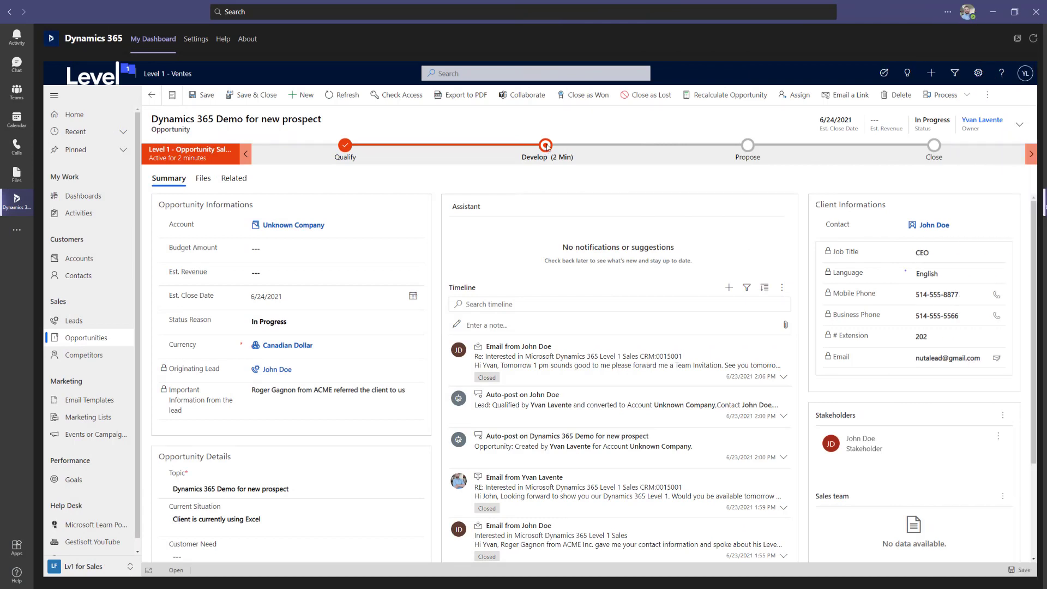
Advance the opportunity from Develop through Propose into the Close stage
{"action": "left_click", "coordinate": [545, 145]}
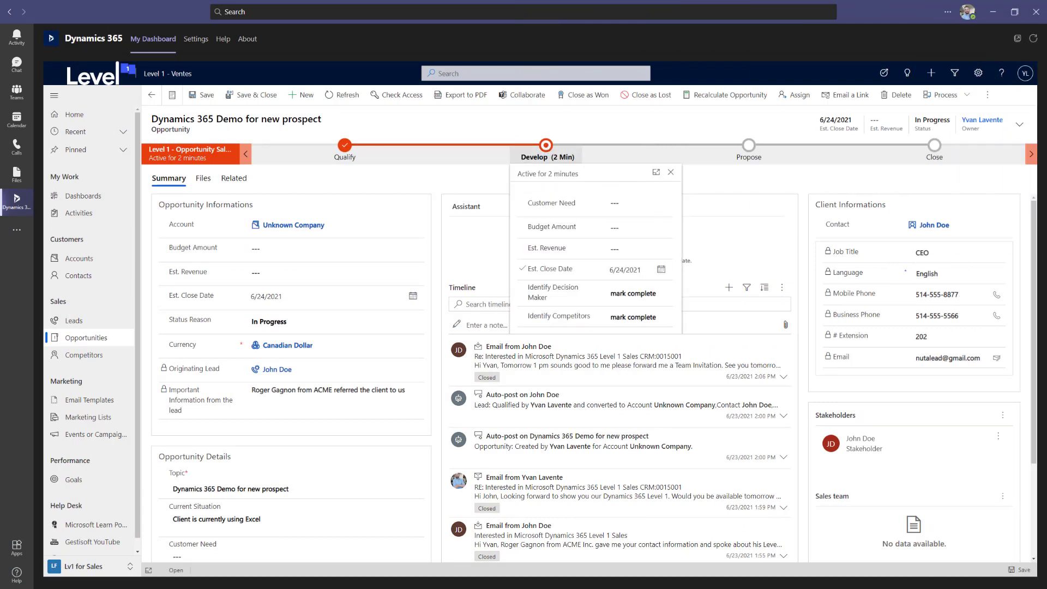
{"action": "left_click", "coordinate": [735, 145]}
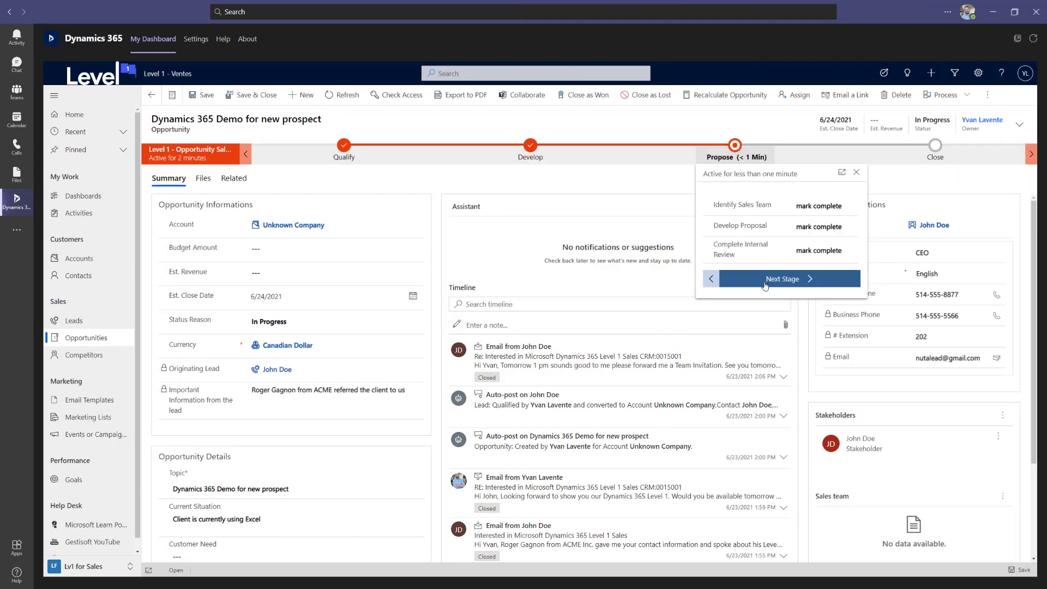
{"action": "left_click", "coordinate": [782, 279]}
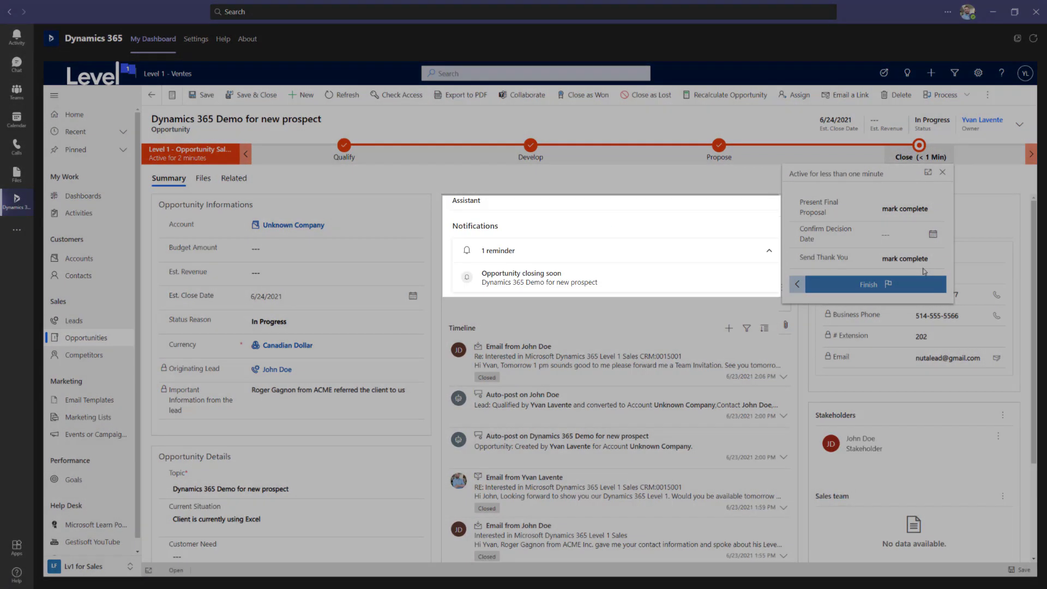
{"action": "left_click", "coordinate": [942, 172]}
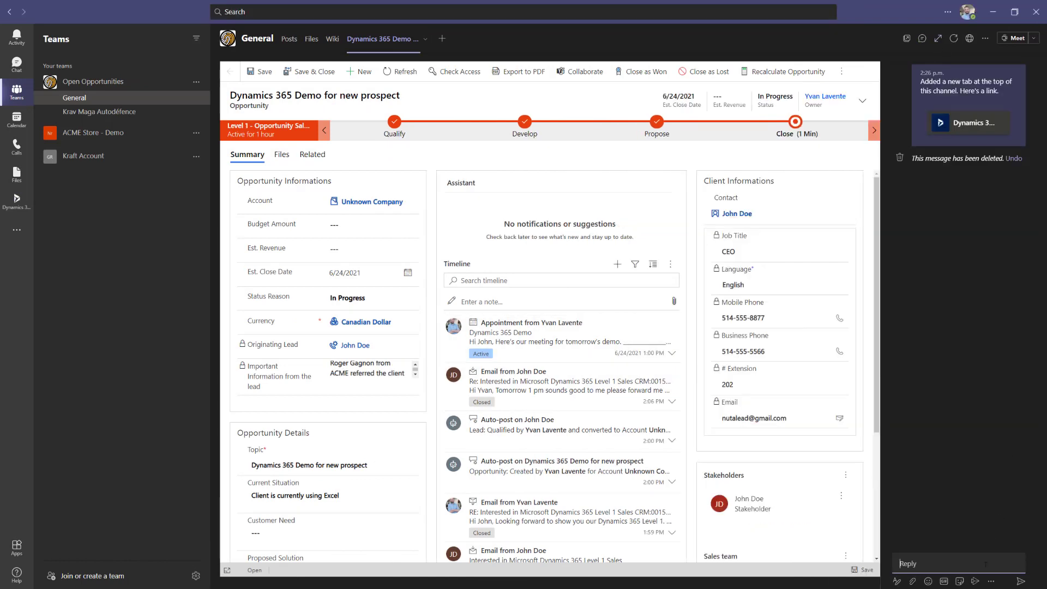
Post a General channel reply asking a colleague for help tomorrow at 1 pm, and show the opportunity files
{"action": "type", "text": "Hi Frederic I will need y"}
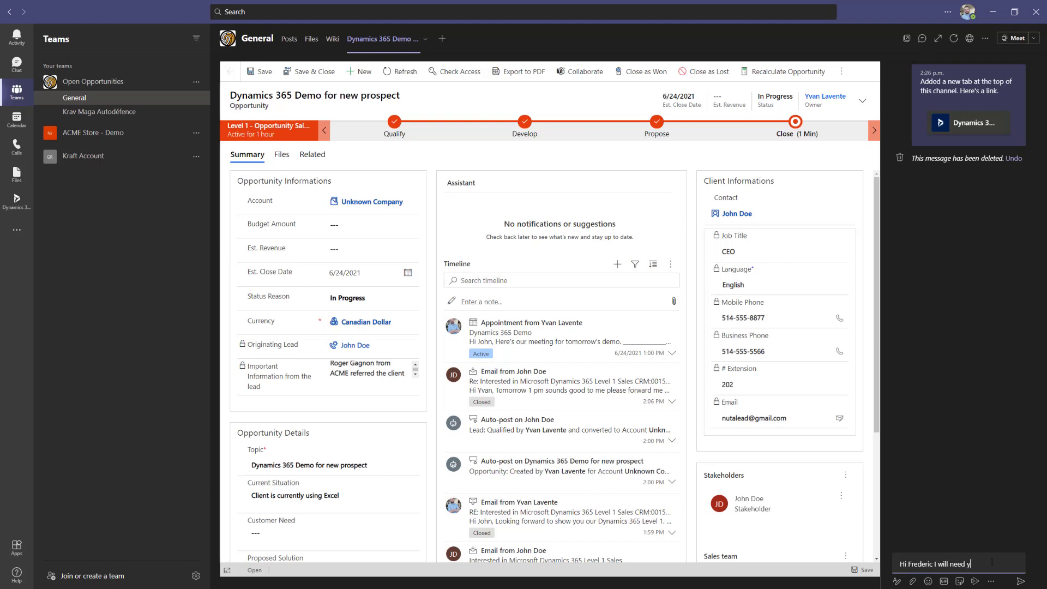
{"action": "type", "text": "our help"}
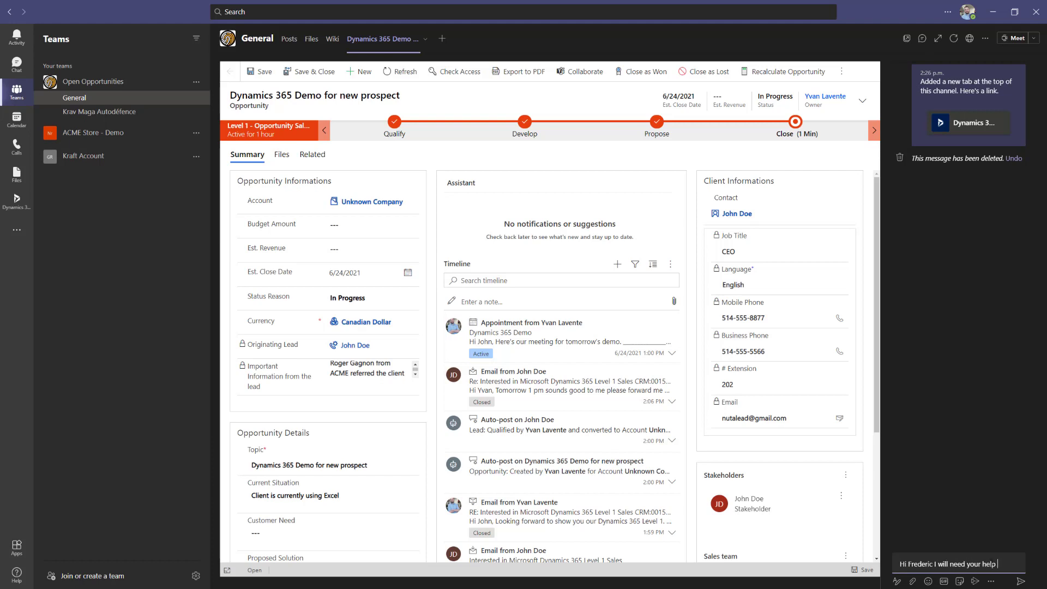
{"action": "type", "text": "tomorrow for 1 pm a new Level 1 O"}
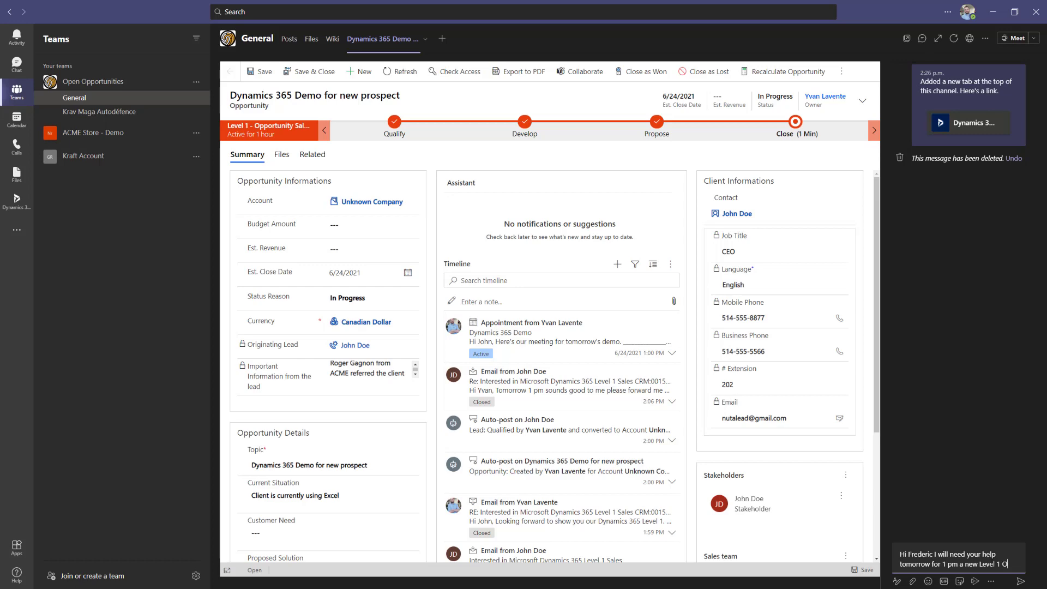
{"action": "left_click", "coordinate": [17, 199]}
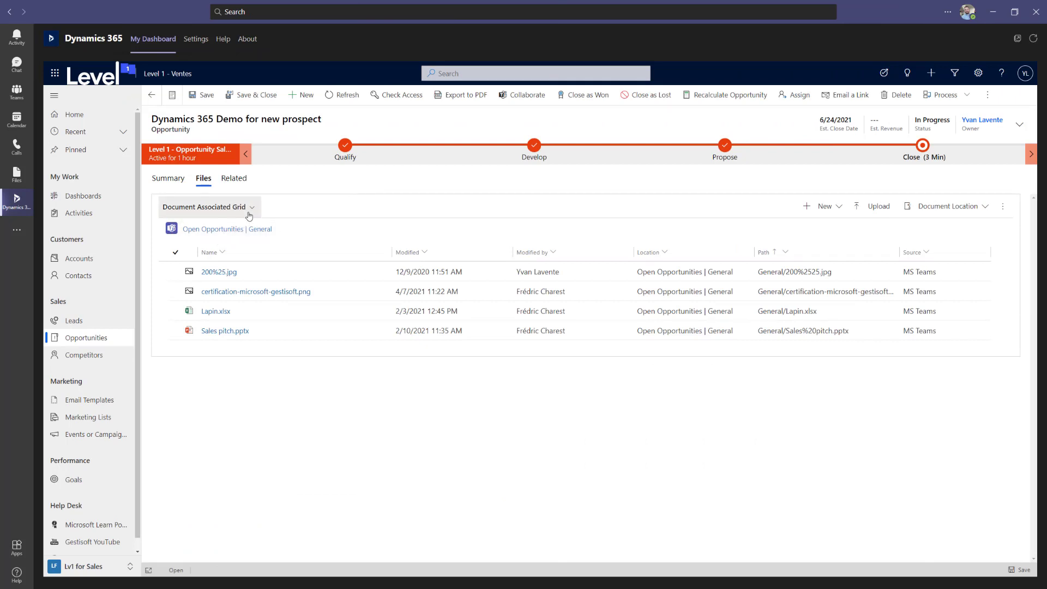
Switch the opportunity's document grid to the All SharePoint Document view
{"action": "left_click", "coordinate": [252, 209]}
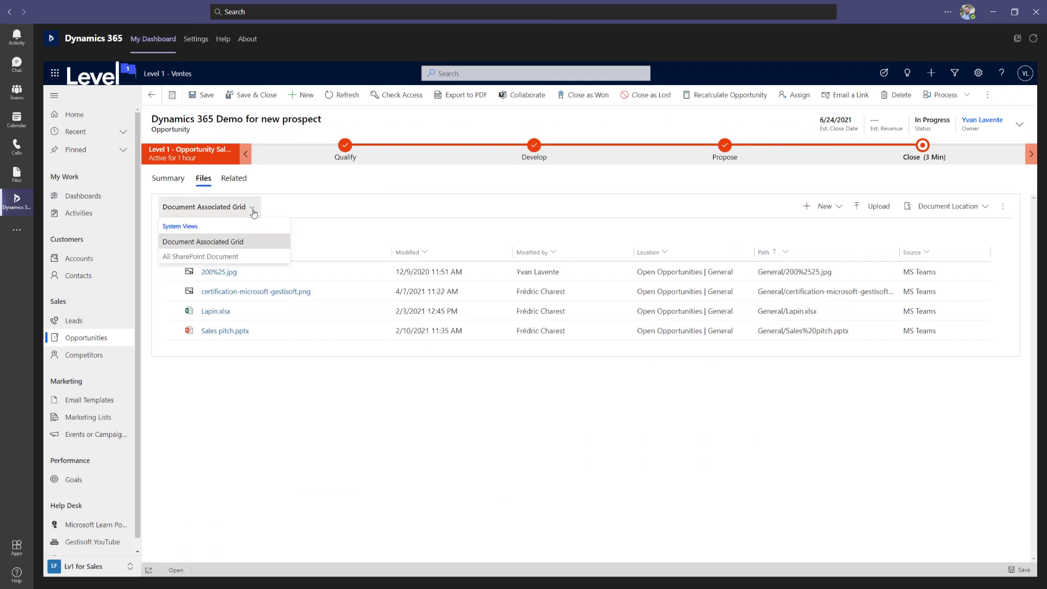
{"action": "left_click", "coordinate": [200, 256]}
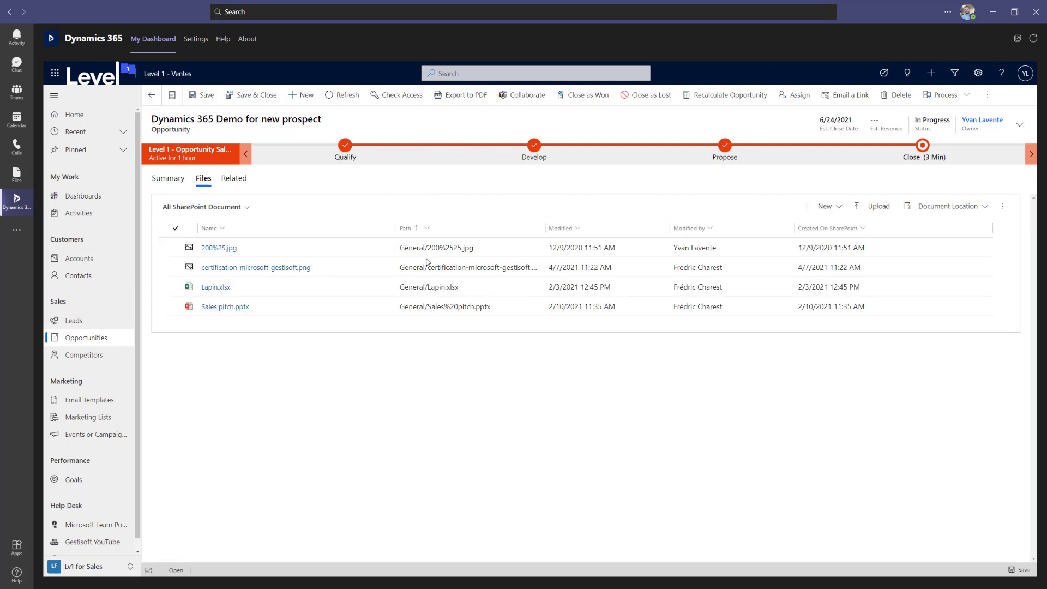
{"action": "mouse_move", "coordinate": [402, 443]}
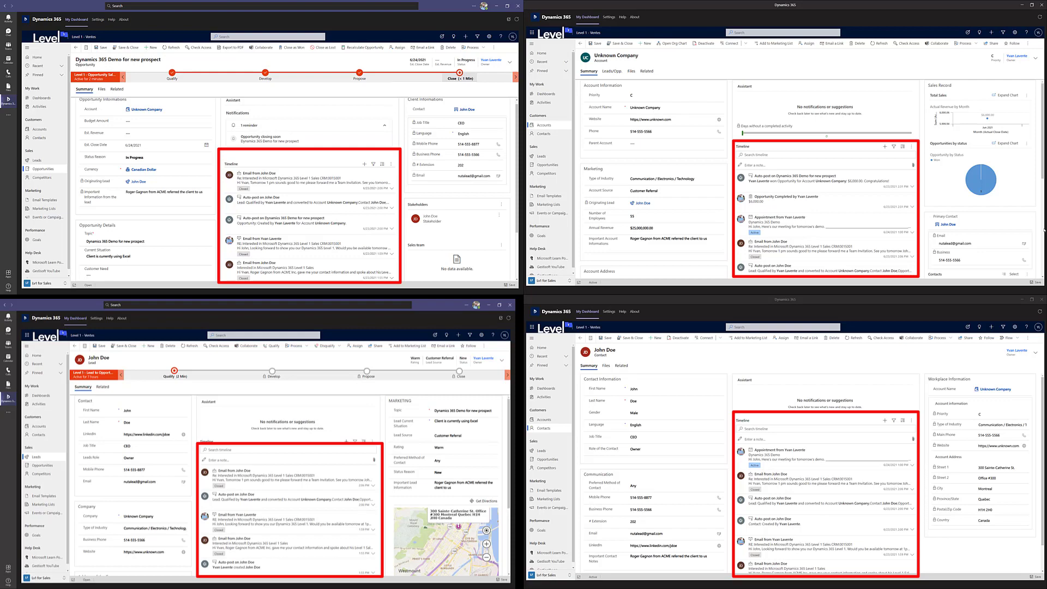
Show My Activities as the June 2021 calendar with the Dynamics 365 Demo on June 24
{"action": "left_click", "coordinate": [639, 181]}
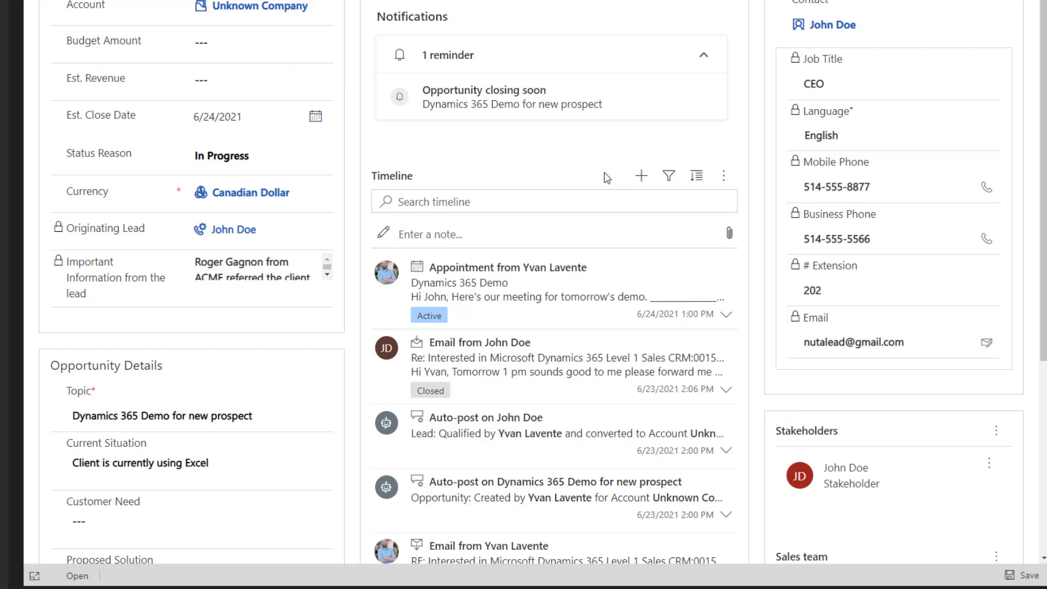
{"action": "left_click", "coordinate": [78, 212]}
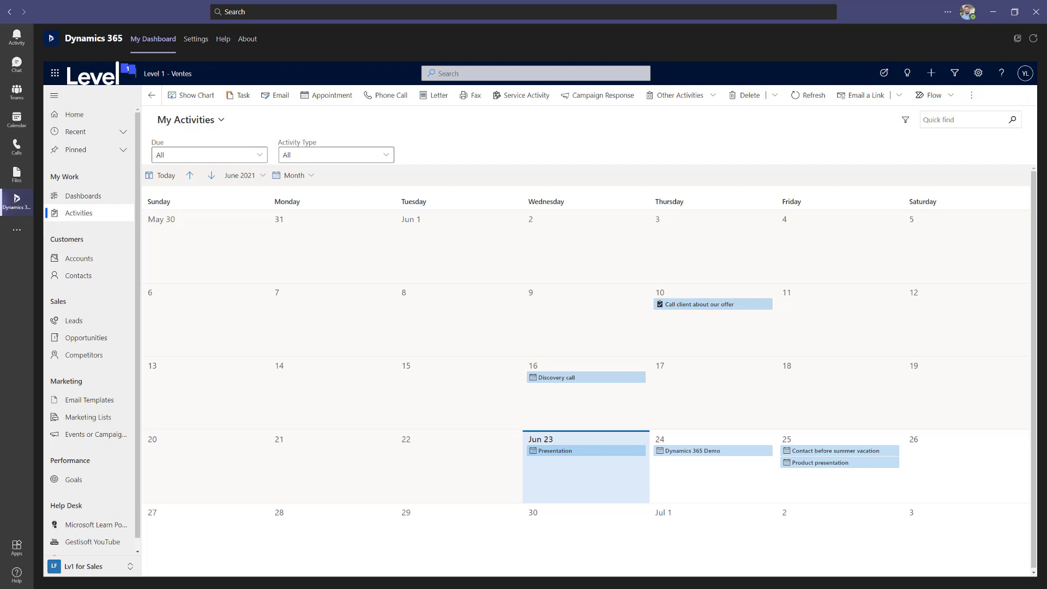
Close the new prospect opportunity as won, recording $6,000.00 actual revenue
{"action": "left_click", "coordinate": [692, 450]}
{"action": "type", "text": "New Level 1 Im"}
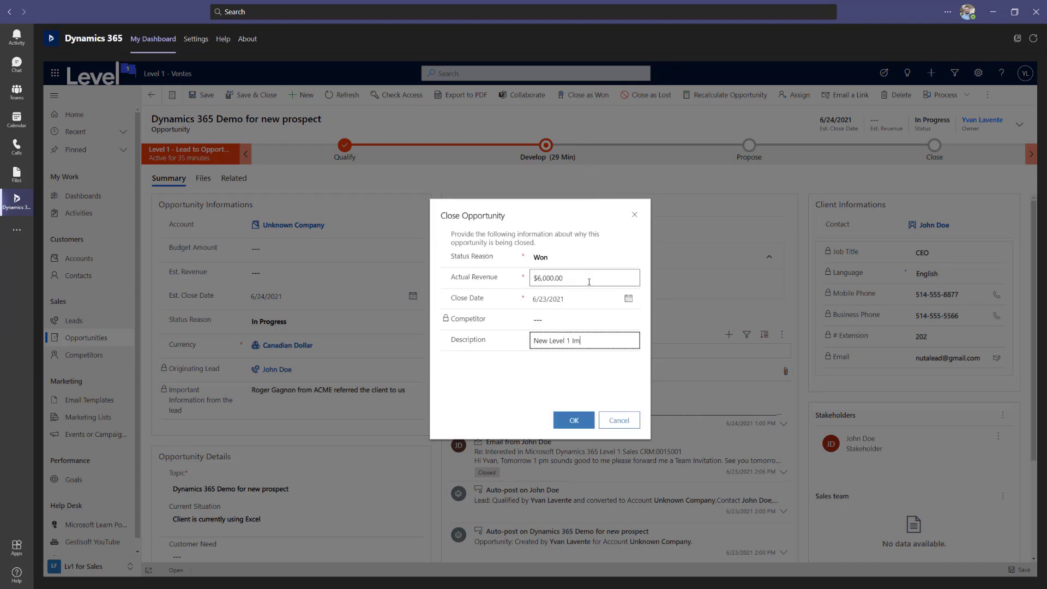
{"action": "left_click", "coordinate": [573, 420]}
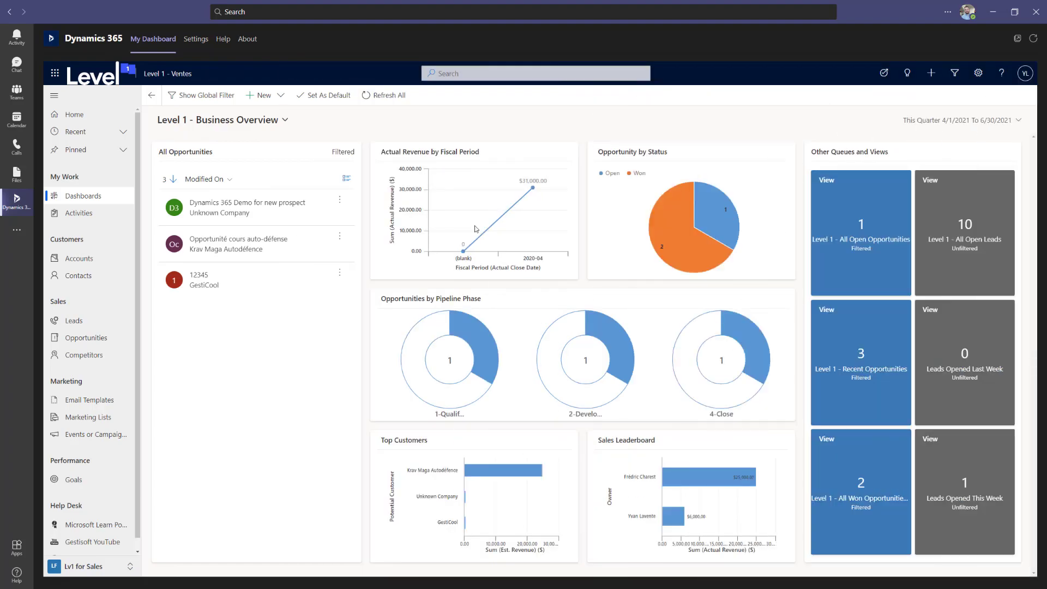